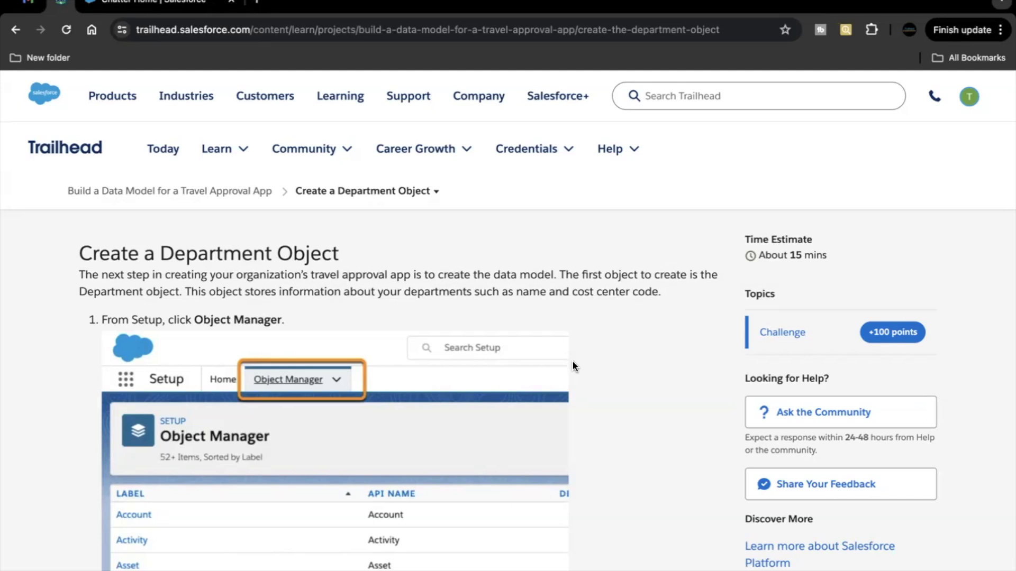
mouse_move(533, 406)
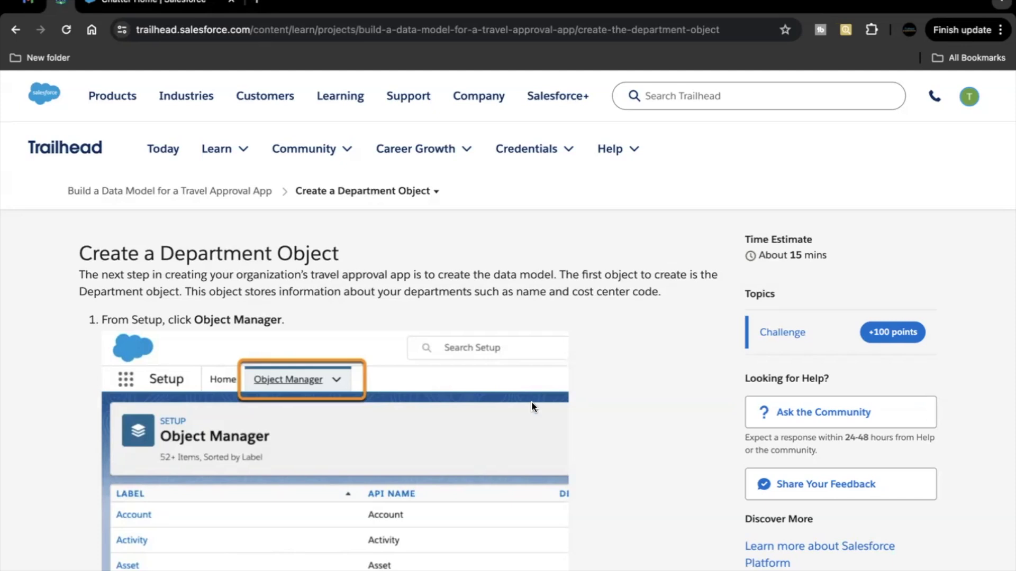
Review the Create a Department Object steps and open Setup for the Travel App playground
scroll(down, 3)
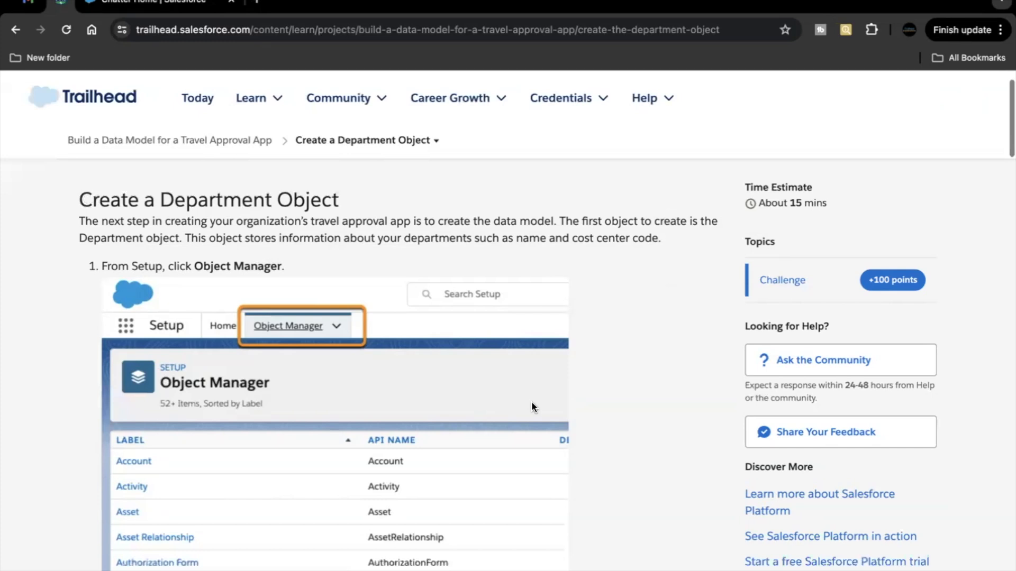
mouse_move(464, 427)
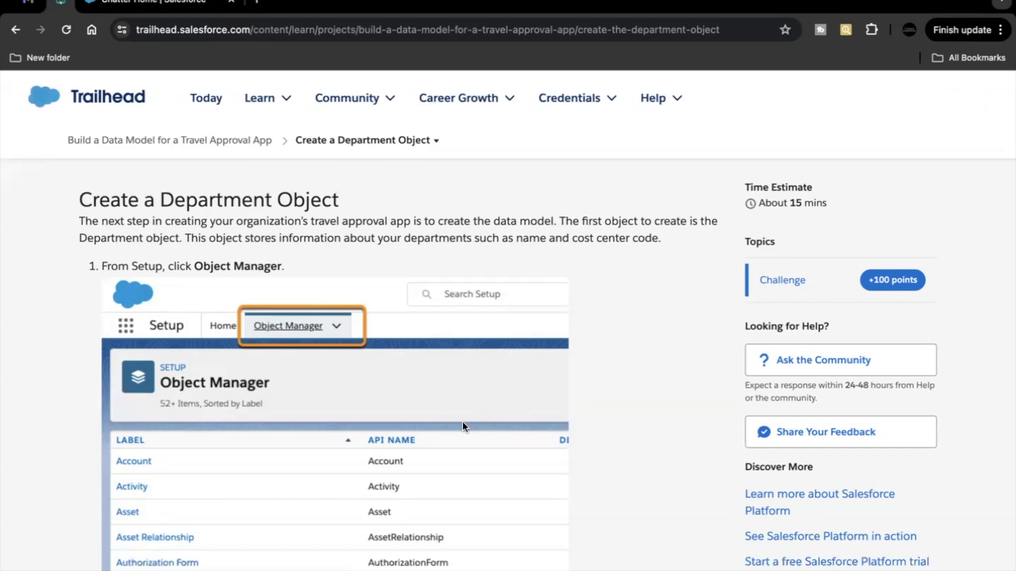
scroll(down, 3)
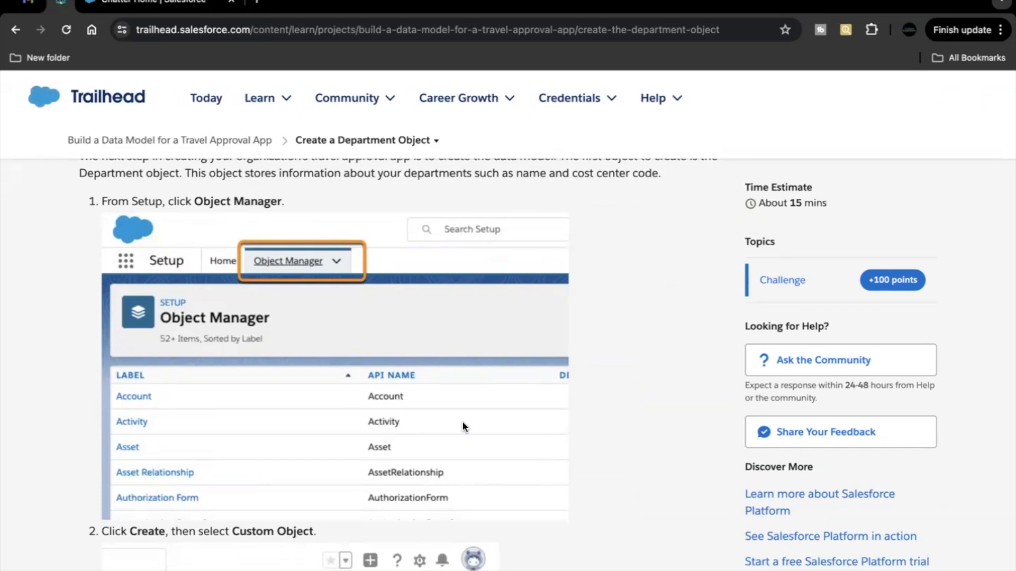
mouse_move(433, 451)
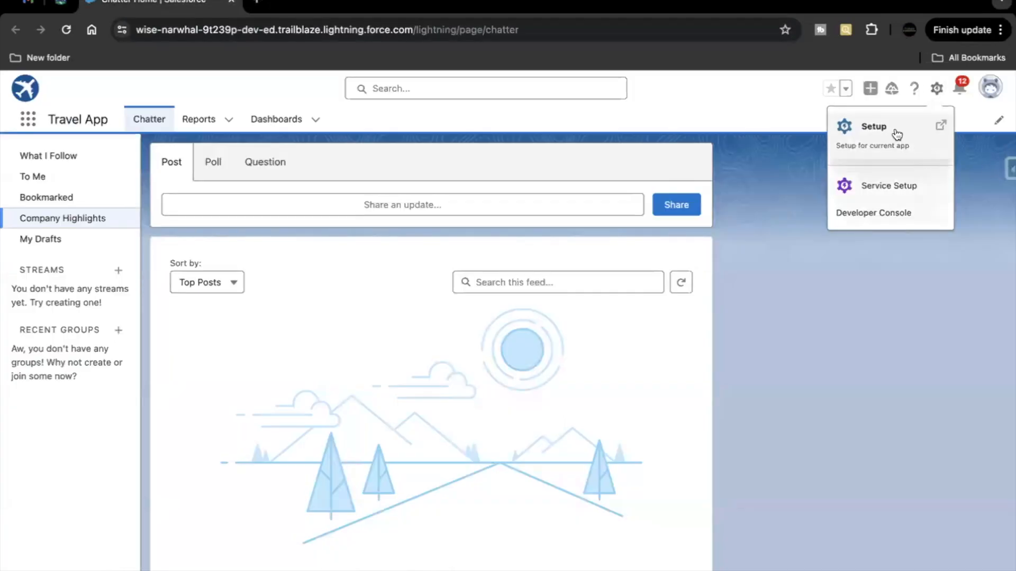
click(873, 126)
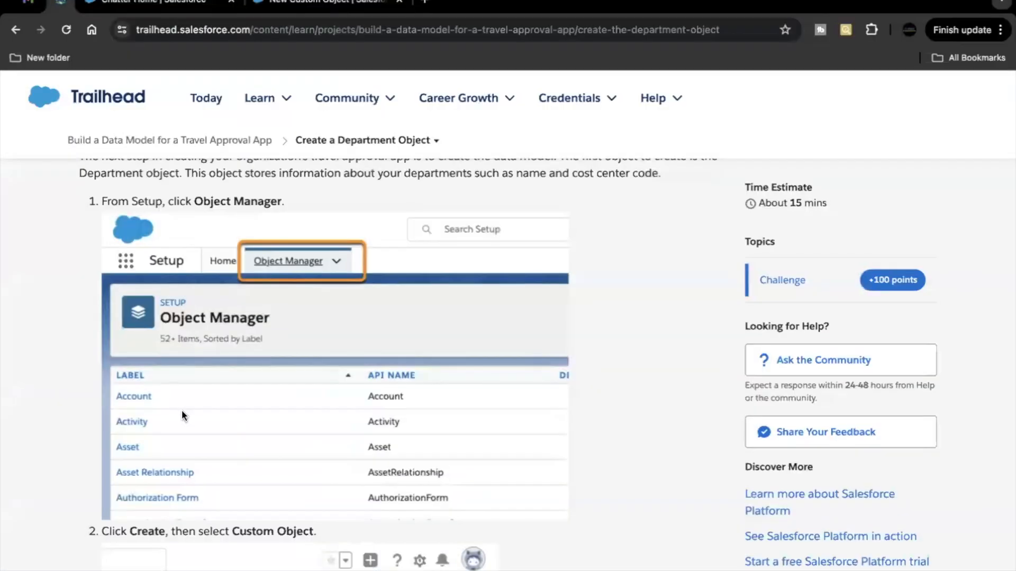
scroll(down, 3)
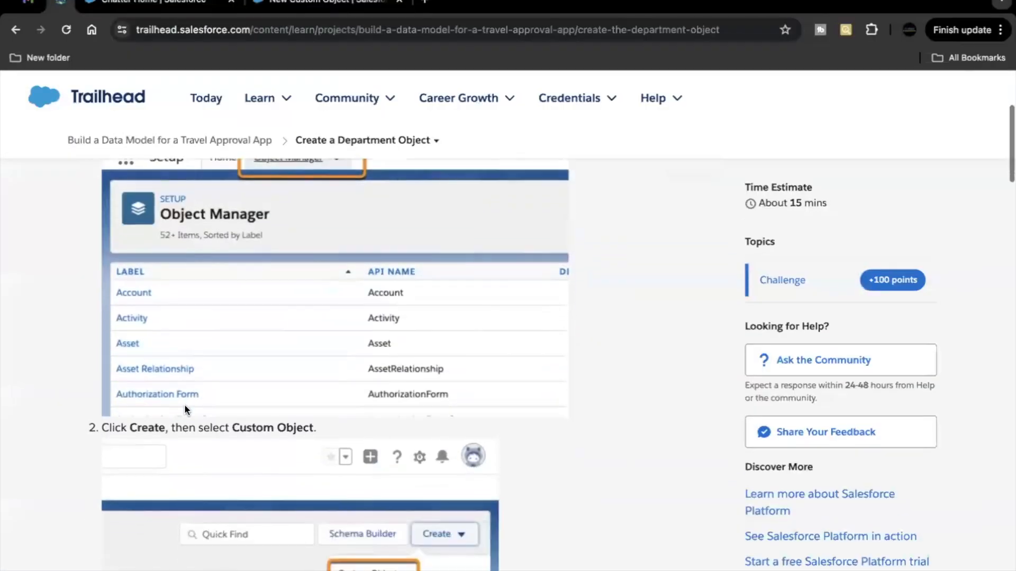
scroll(down, 3)
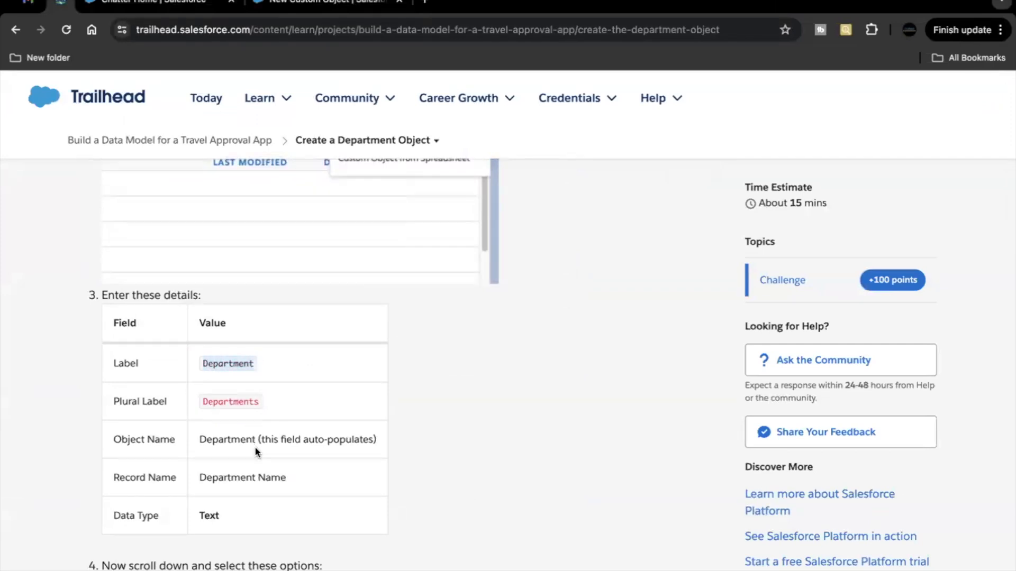
scroll(down, 3)
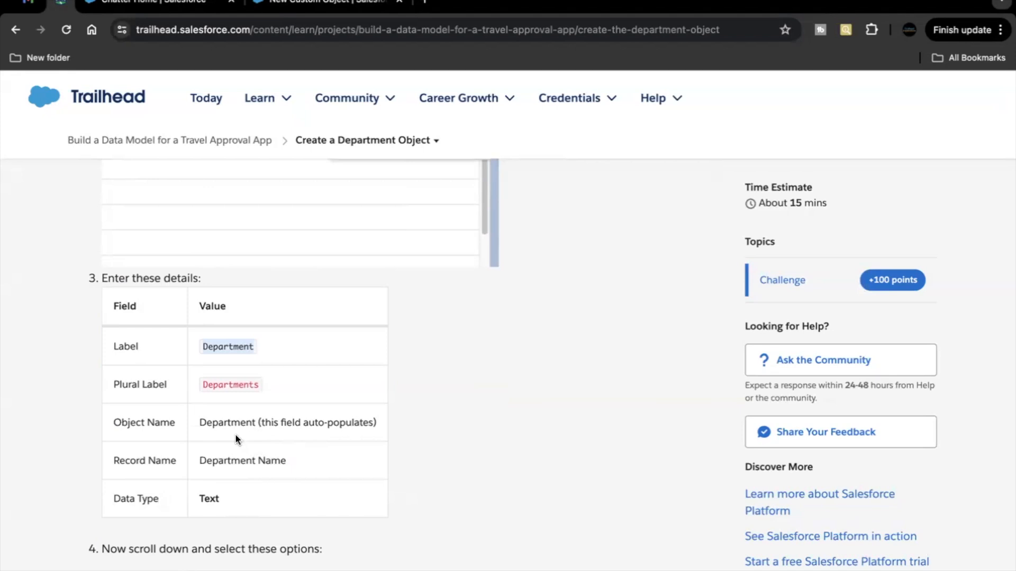
mouse_move(228, 480)
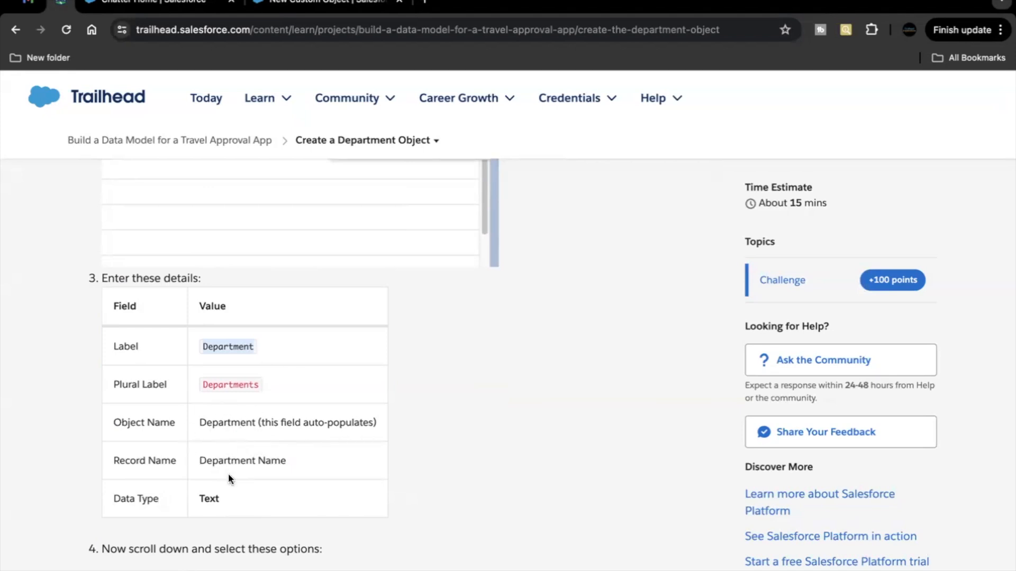
mouse_move(243, 505)
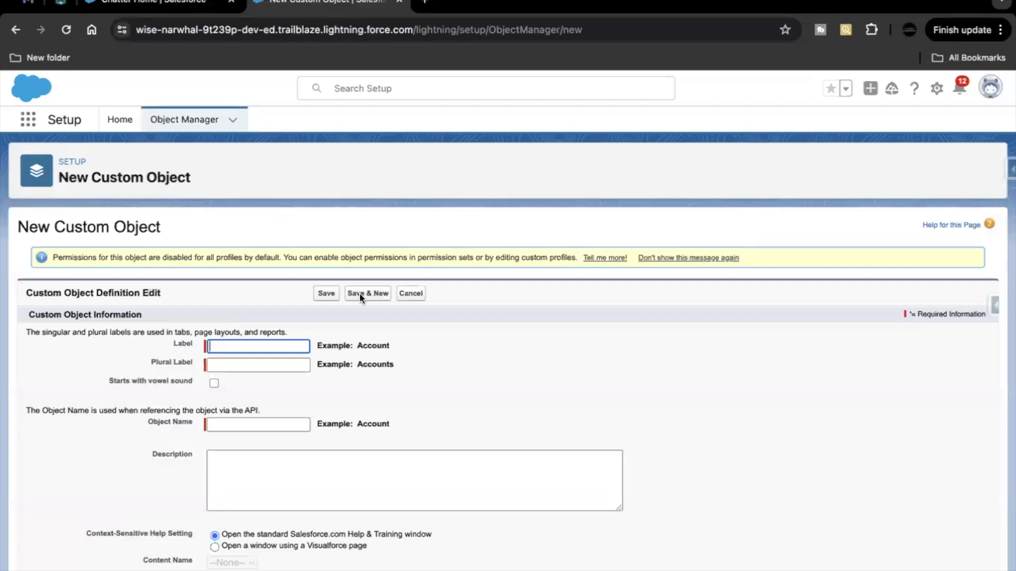
Label the object Department, plural Departments, with Text record name Department Name
text(Department)
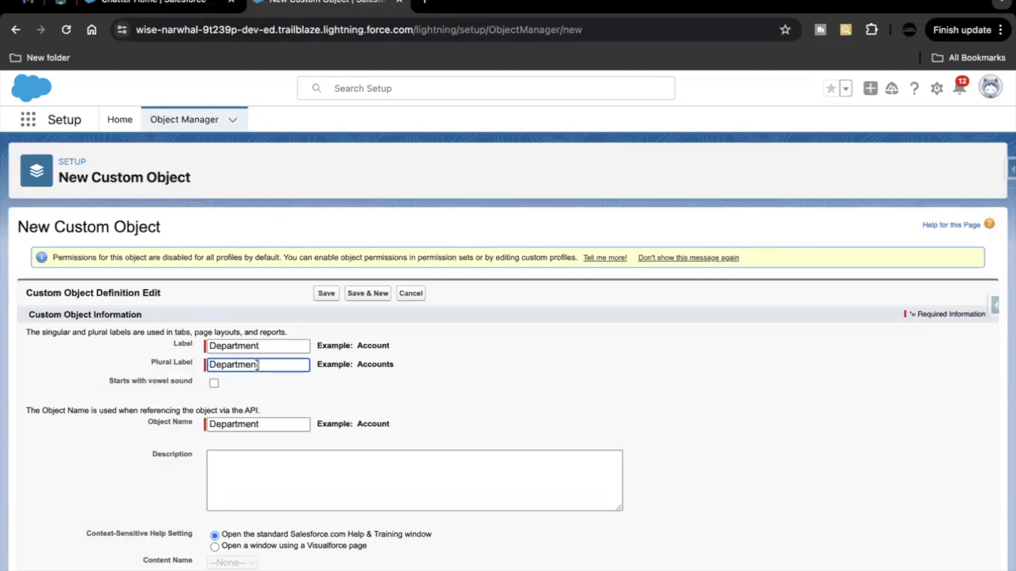
text(s)
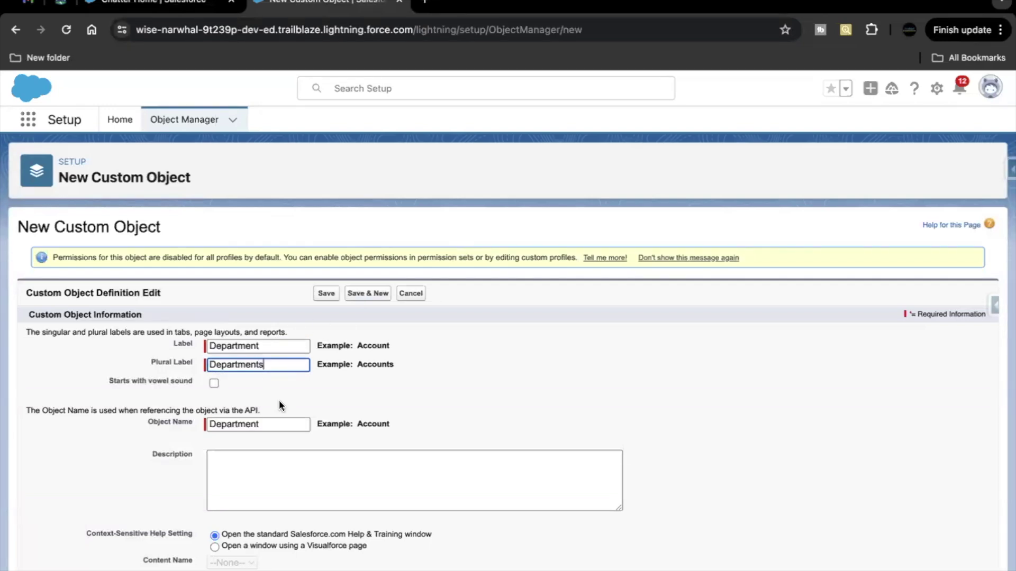
scroll(down, 3)
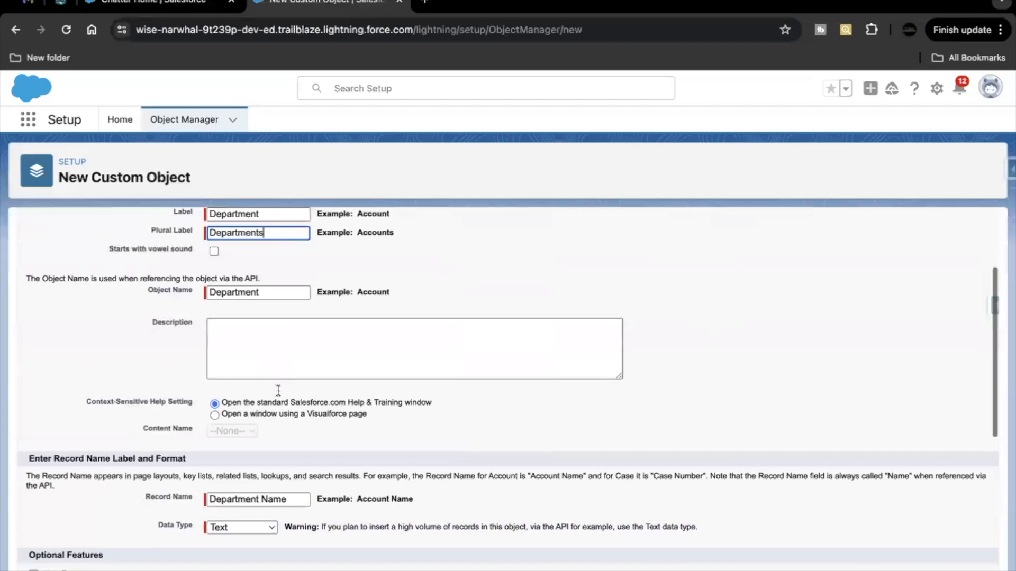
scroll(down, 3)
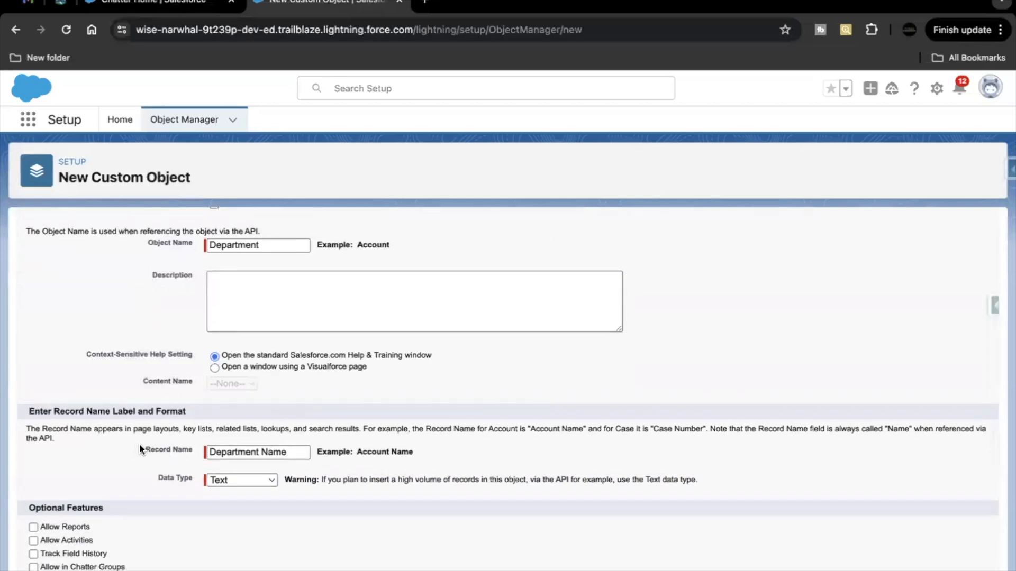
click(257, 452)
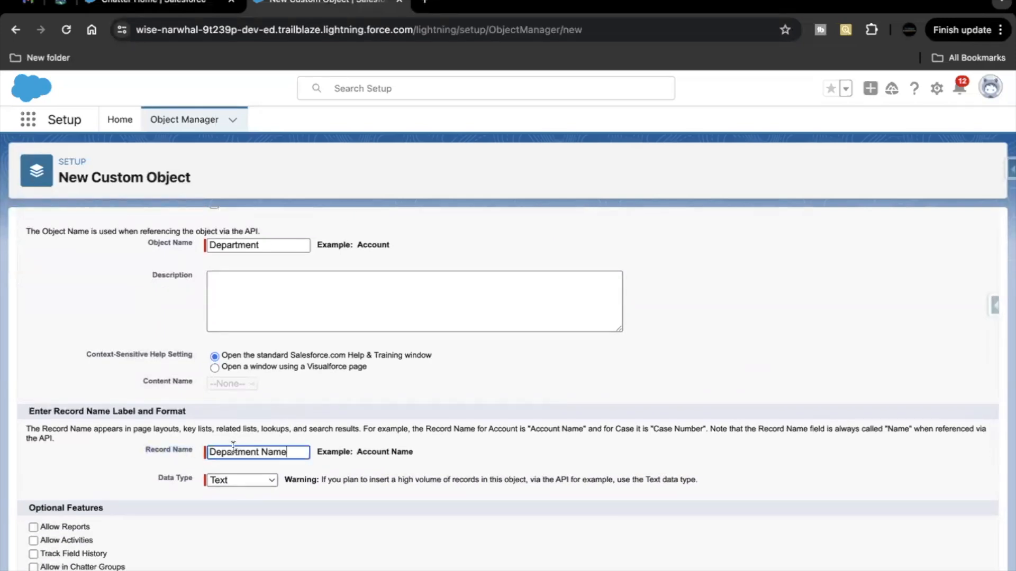
scroll(down, 3)
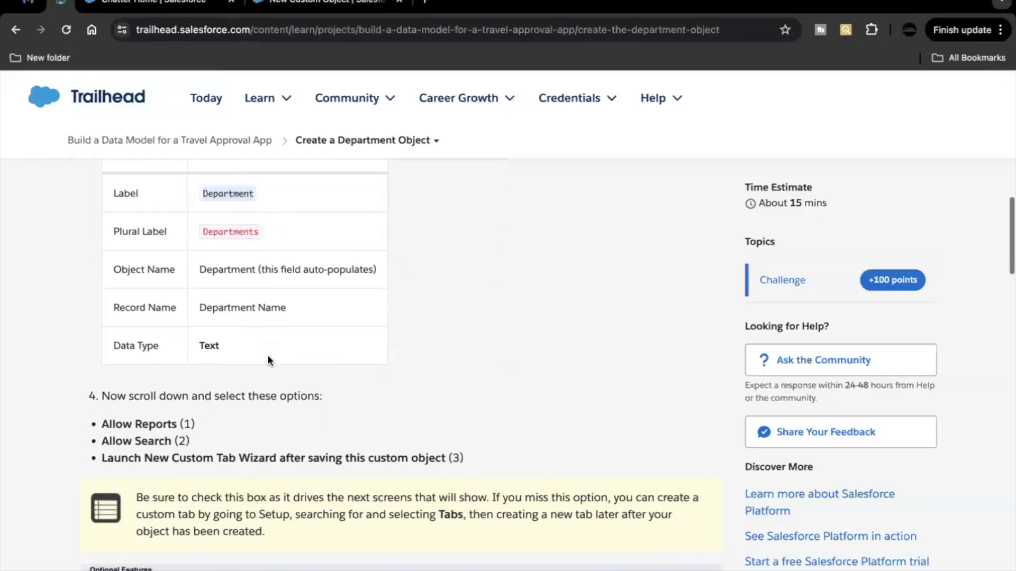
scroll(down, 3)
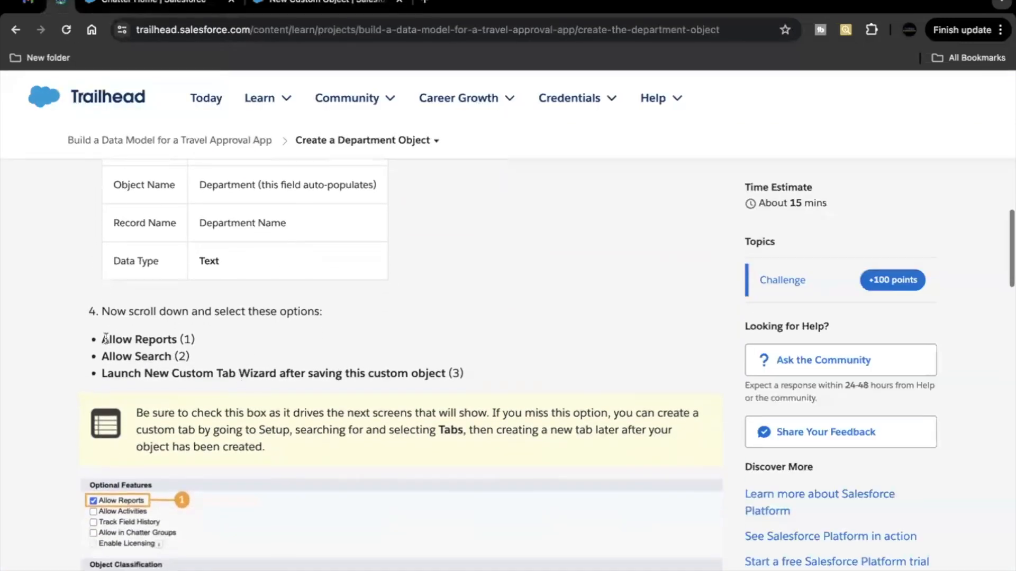
scroll(up, 3)
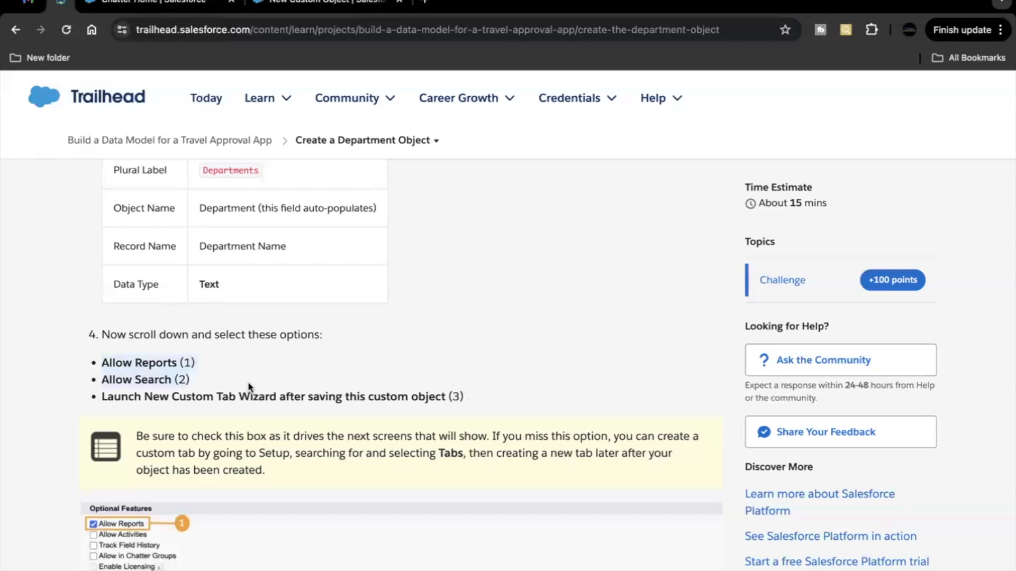
mouse_move(242, 418)
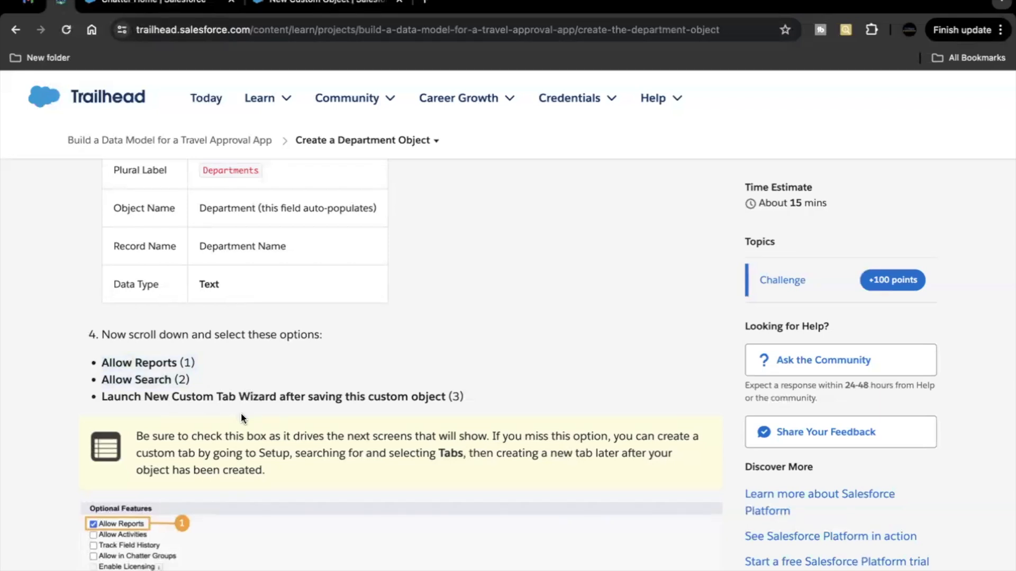
mouse_move(344, 84)
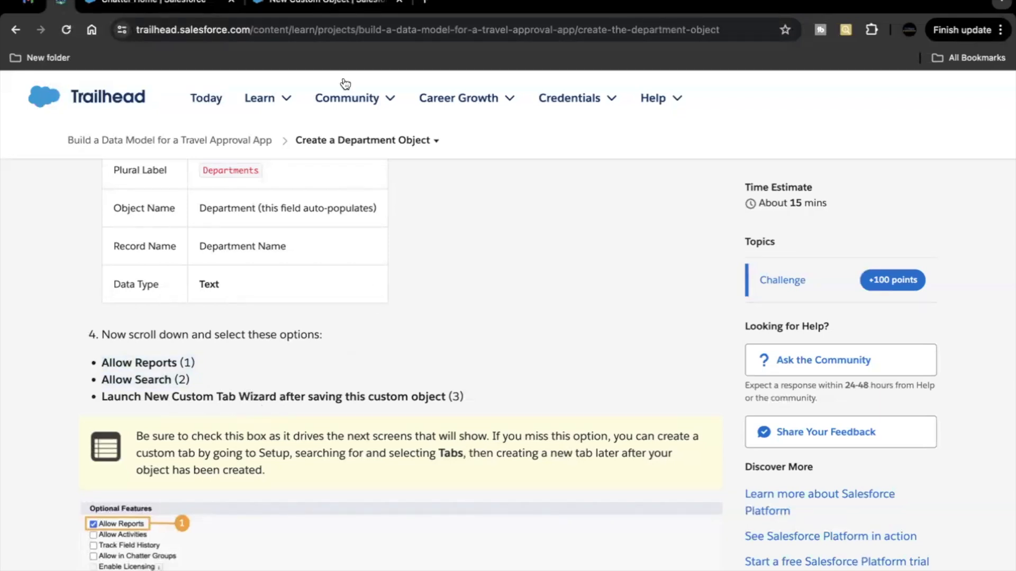
Check Allow Reports, Allow Search and Launch New Custom Tab Wizard on the Department object
click(330, 3)
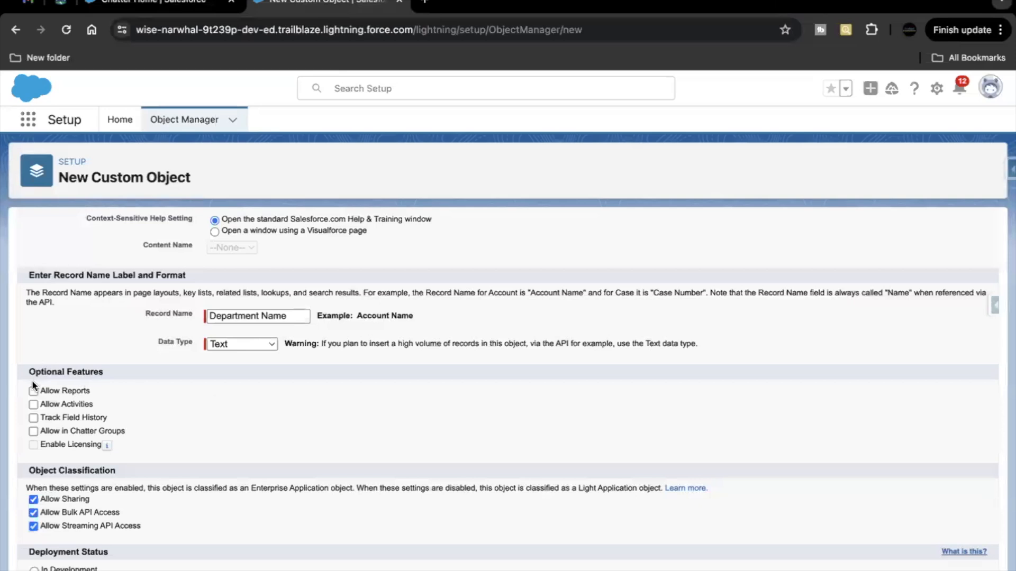
click(32, 390)
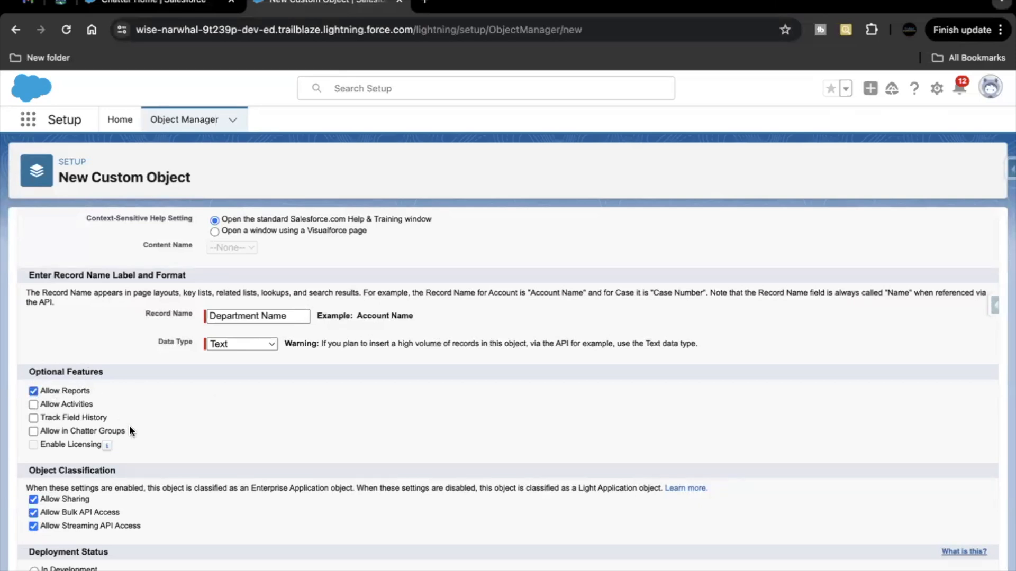
scroll(down, 3)
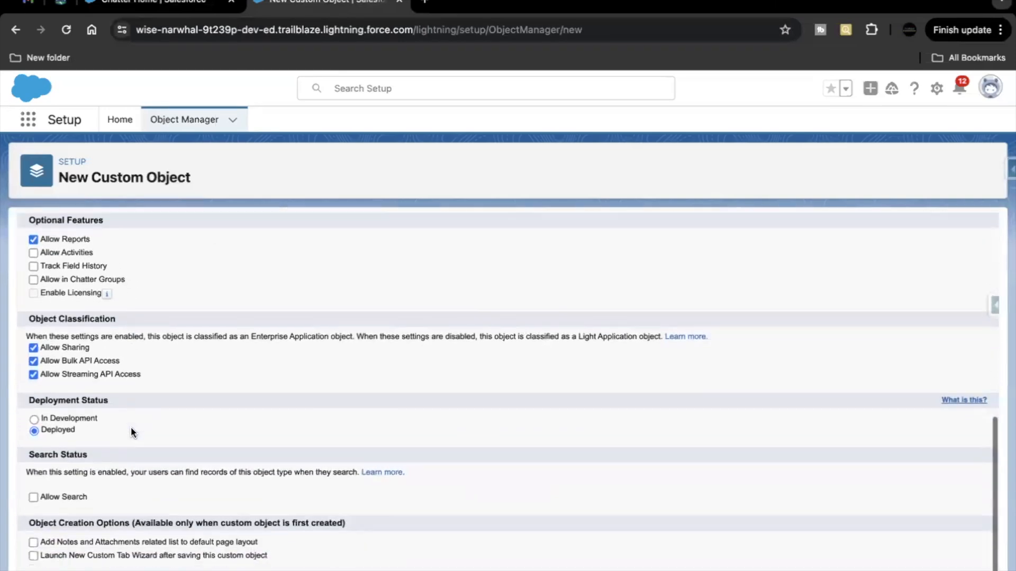
click(33, 483)
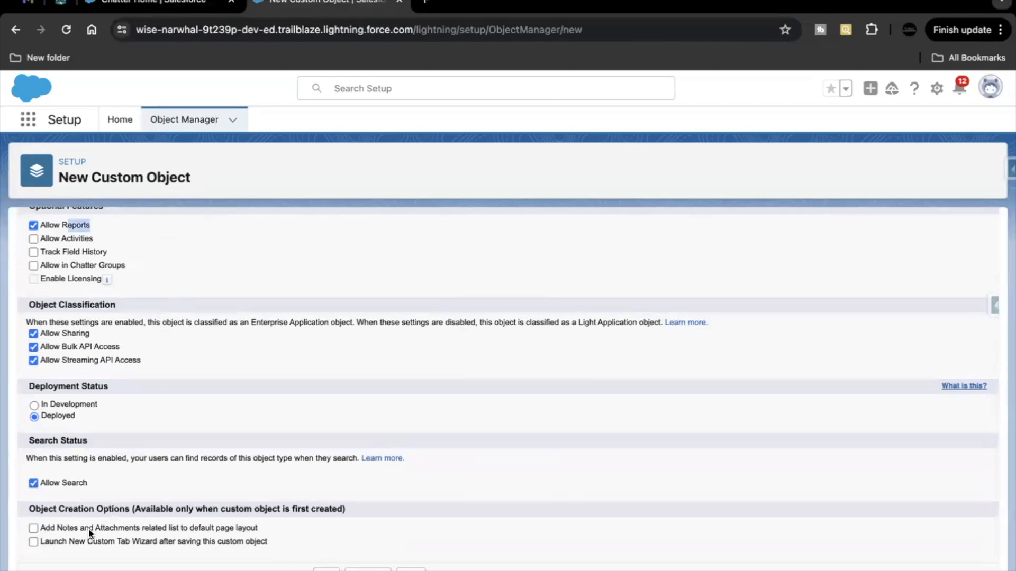
click(32, 540)
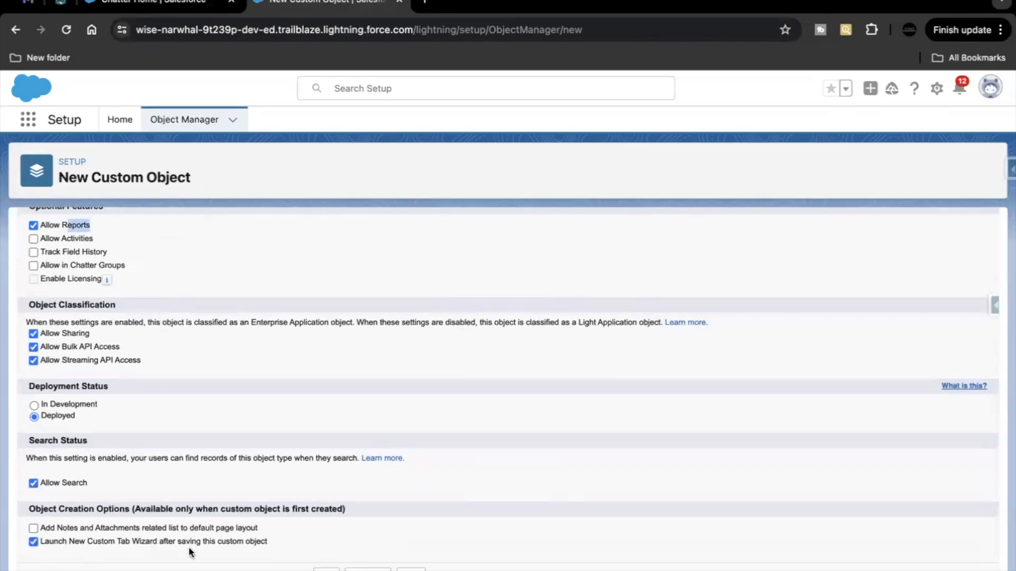
mouse_move(167, 549)
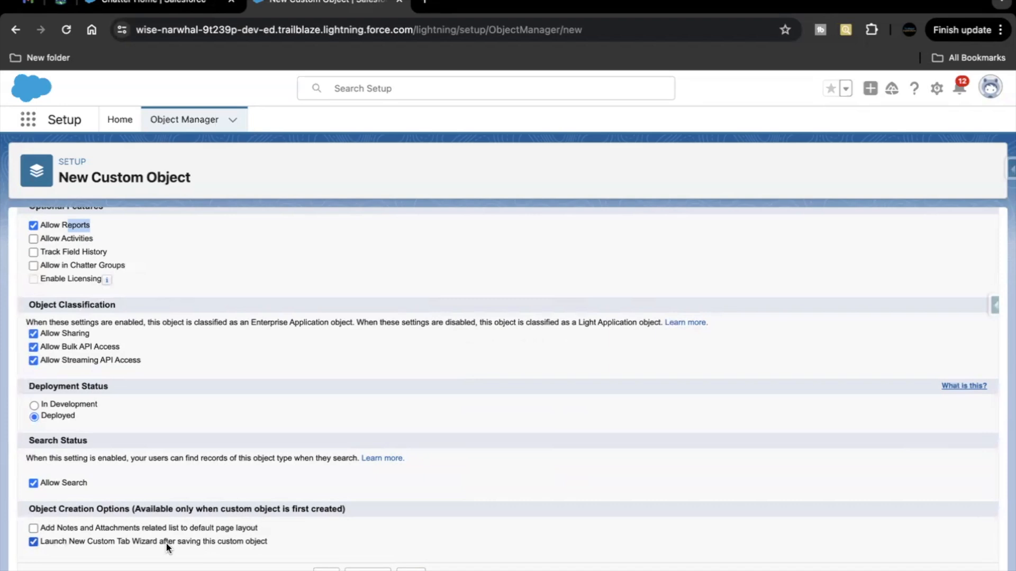
mouse_move(196, 546)
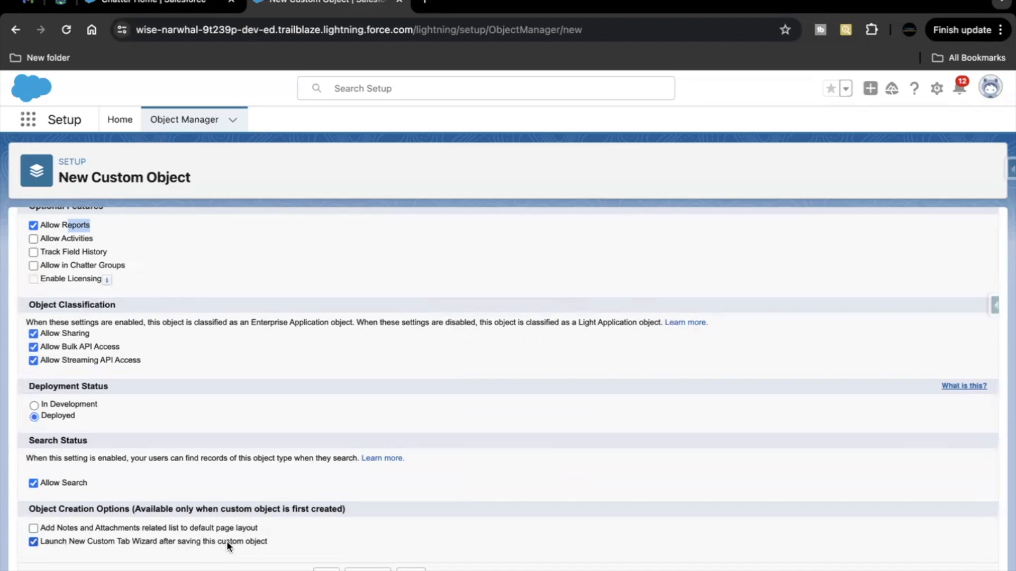
mouse_move(361, 553)
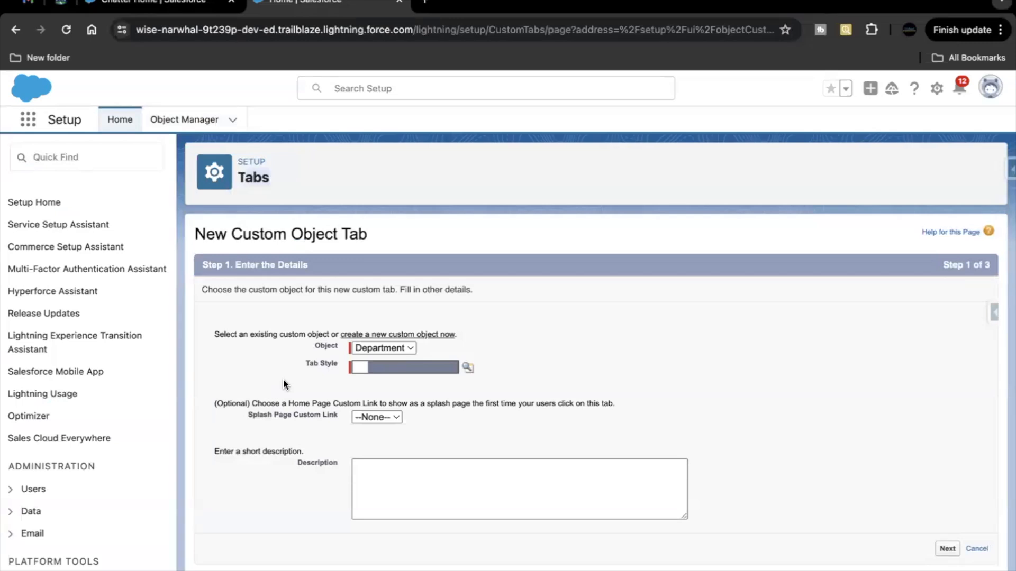
mouse_move(372, 382)
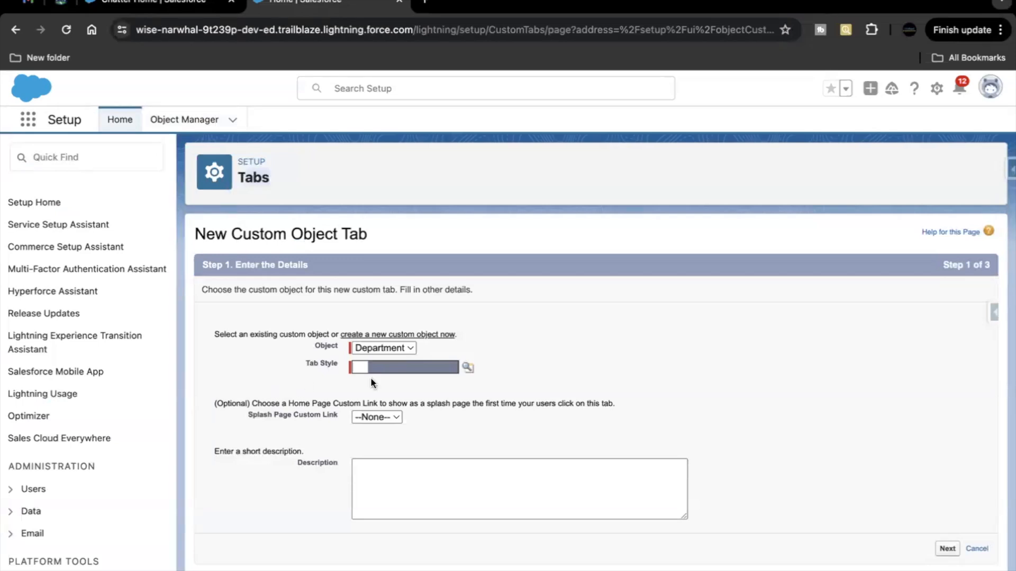
mouse_move(345, 389)
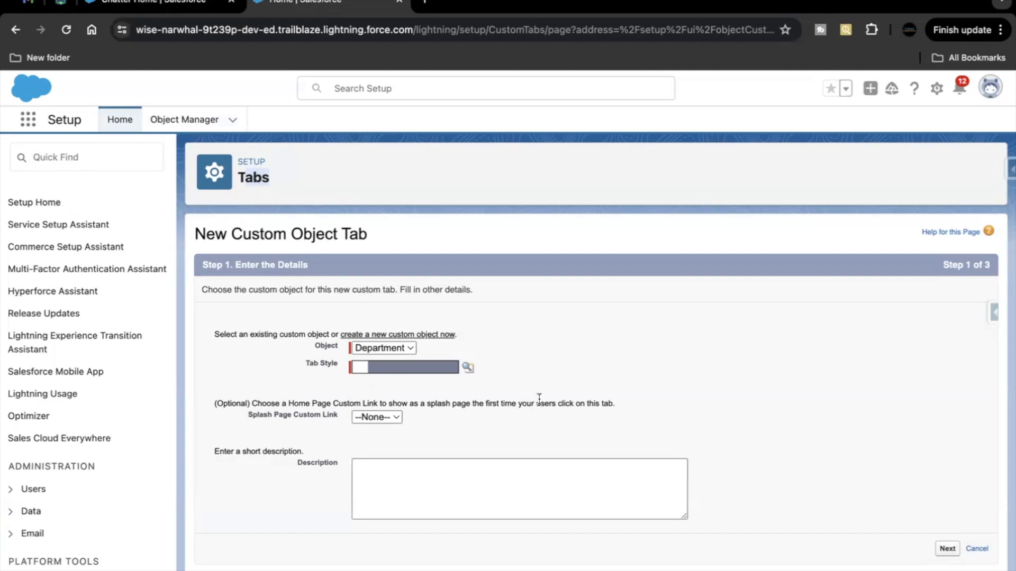
Pick the Books tab style for the Department tab
click(467, 368)
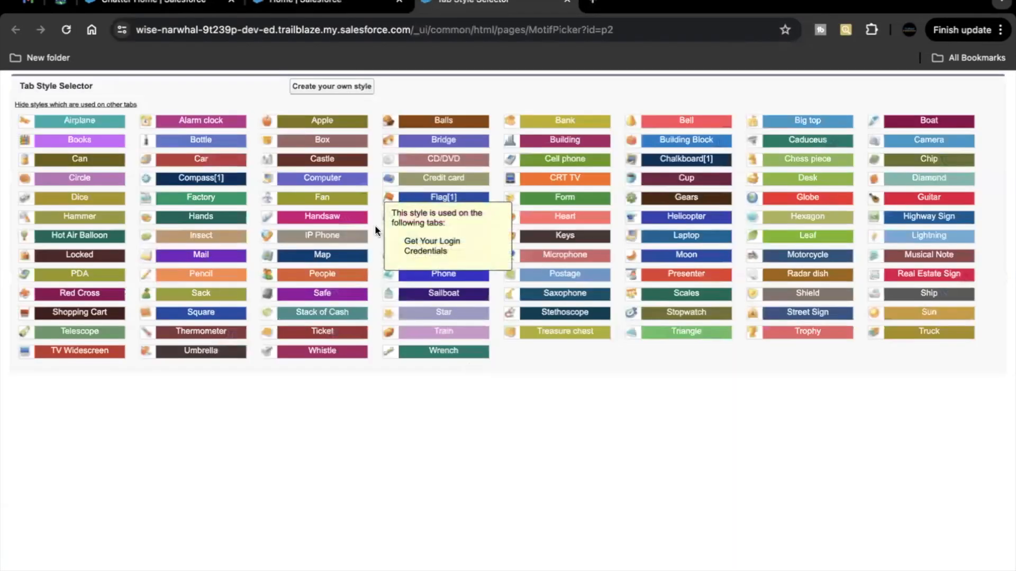
click(79, 139)
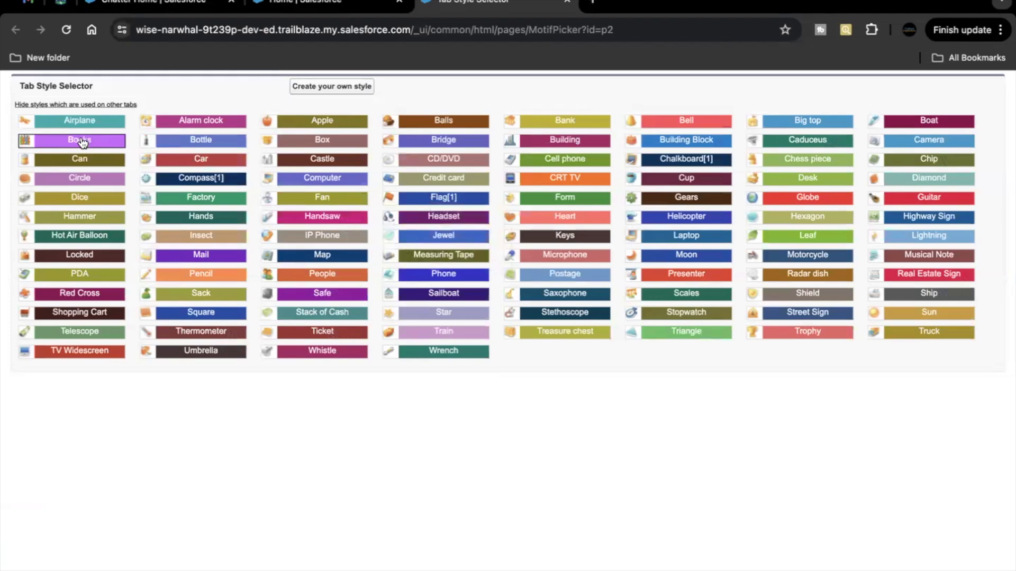
click(79, 139)
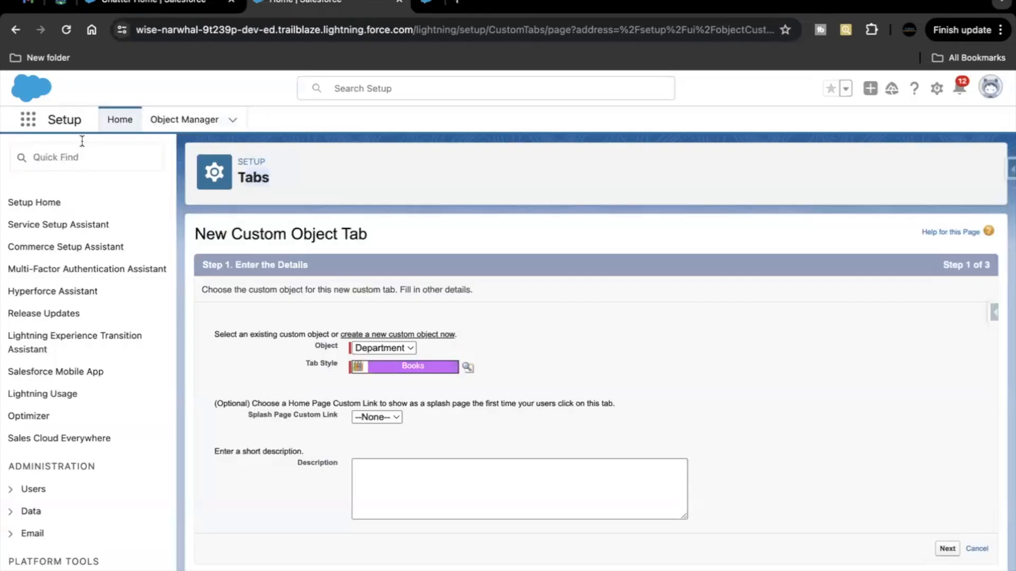
mouse_move(946, 548)
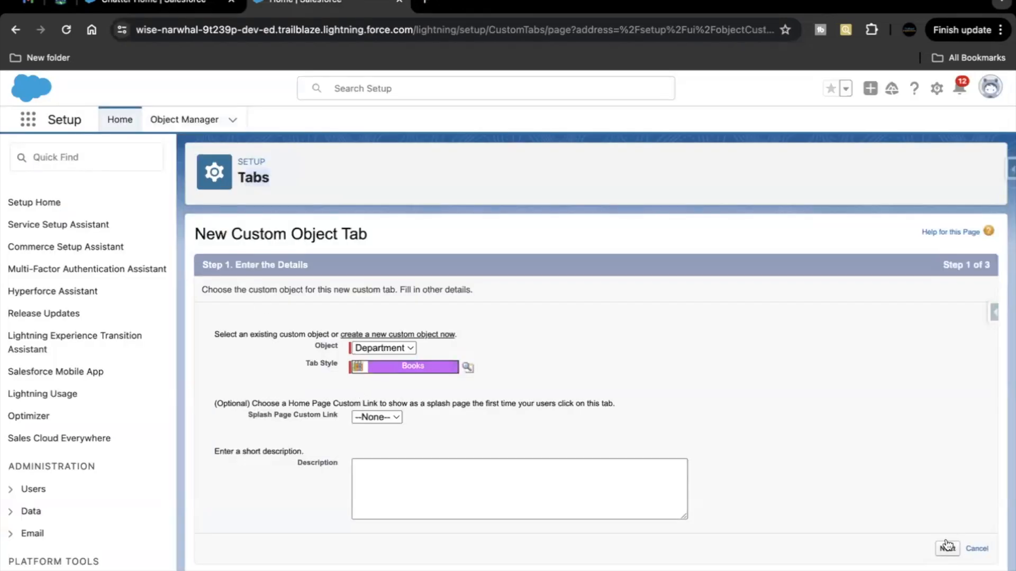
Leave the Department tab Default On for all profiles and advance to app selection
click(946, 547)
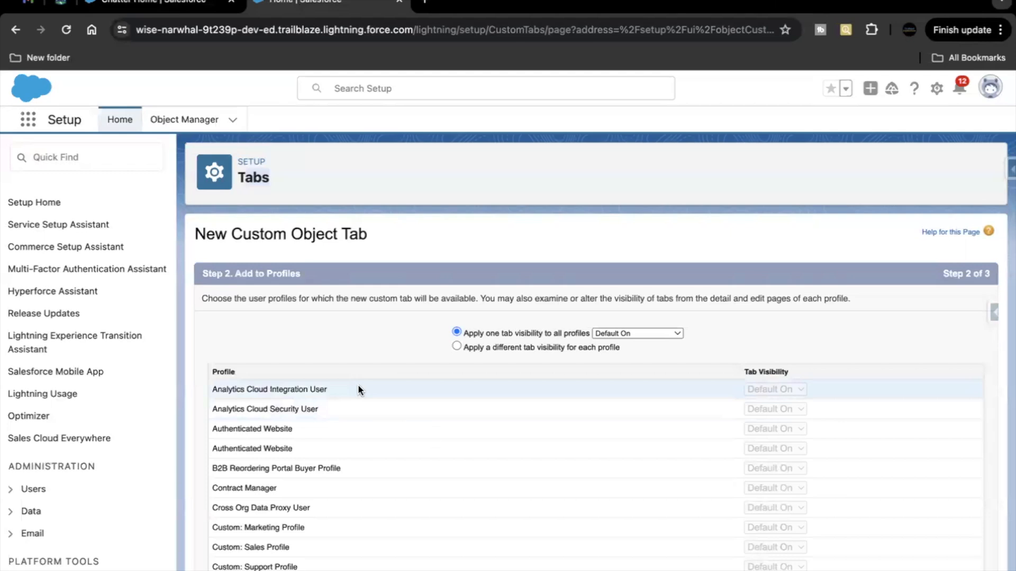
mouse_move(293, 344)
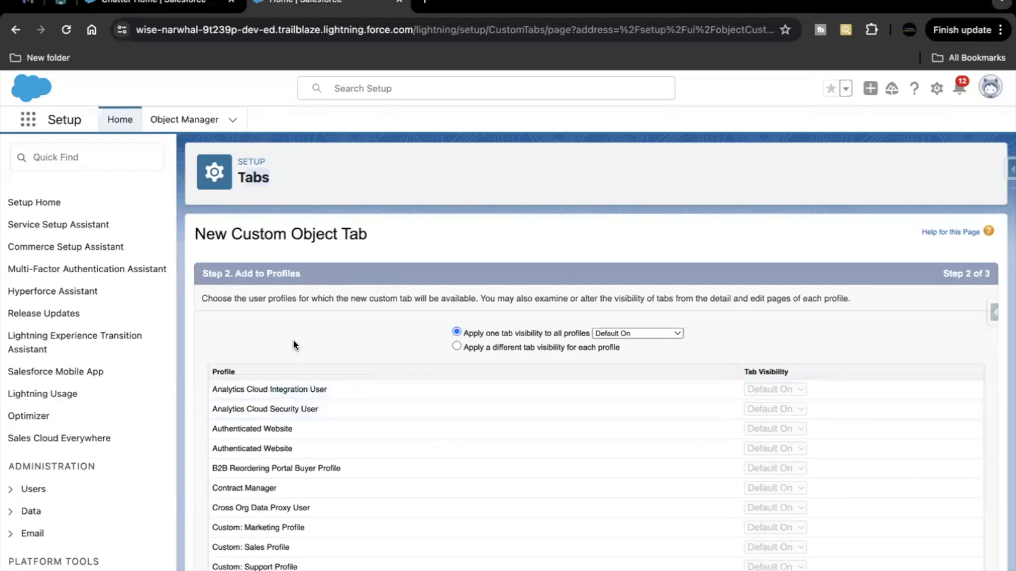
mouse_move(281, 322)
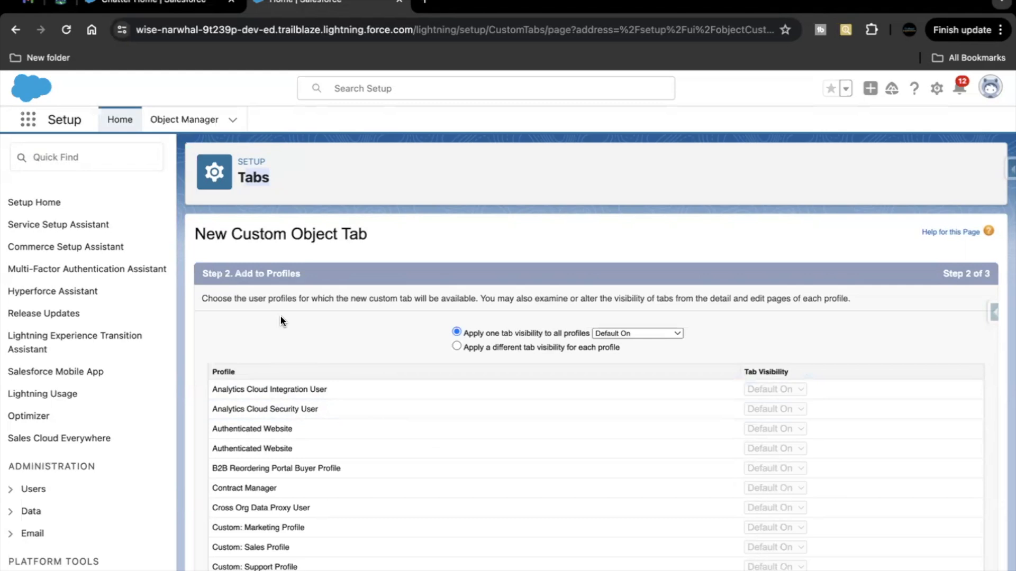
scroll(down, 3)
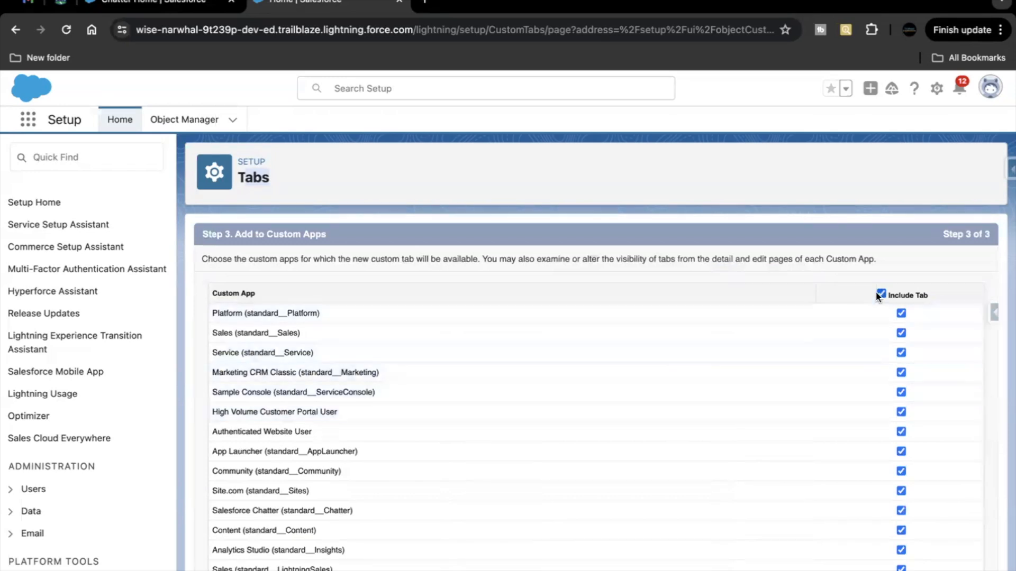
Include the Department tab only in Travel App and save it
click(881, 294)
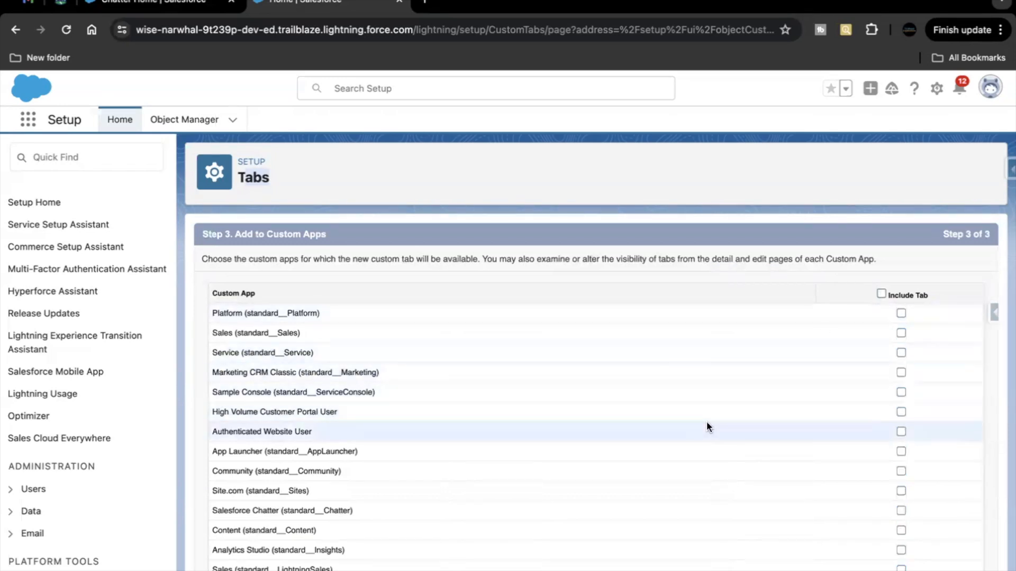
scroll(down, 3)
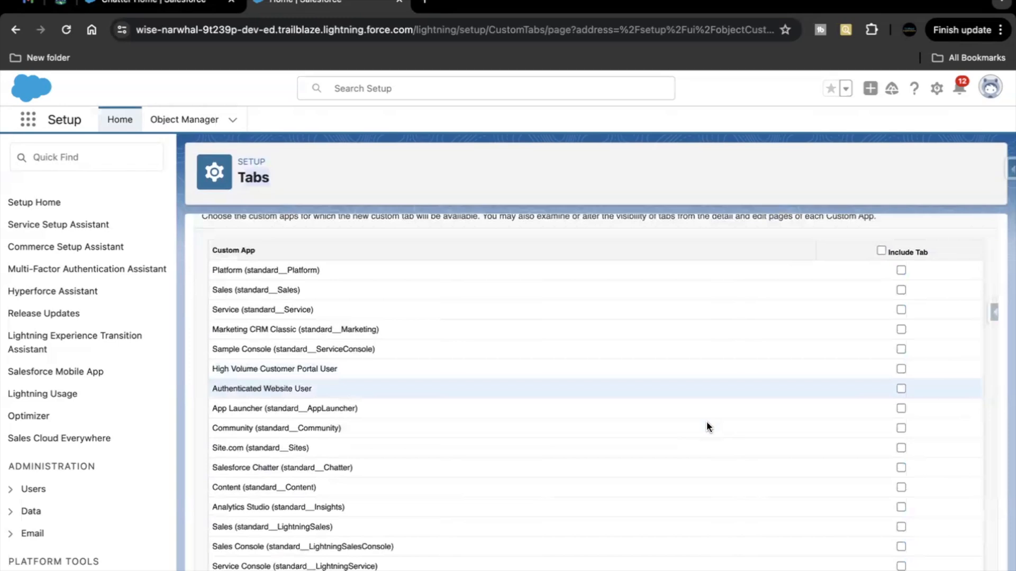
scroll(down, 3)
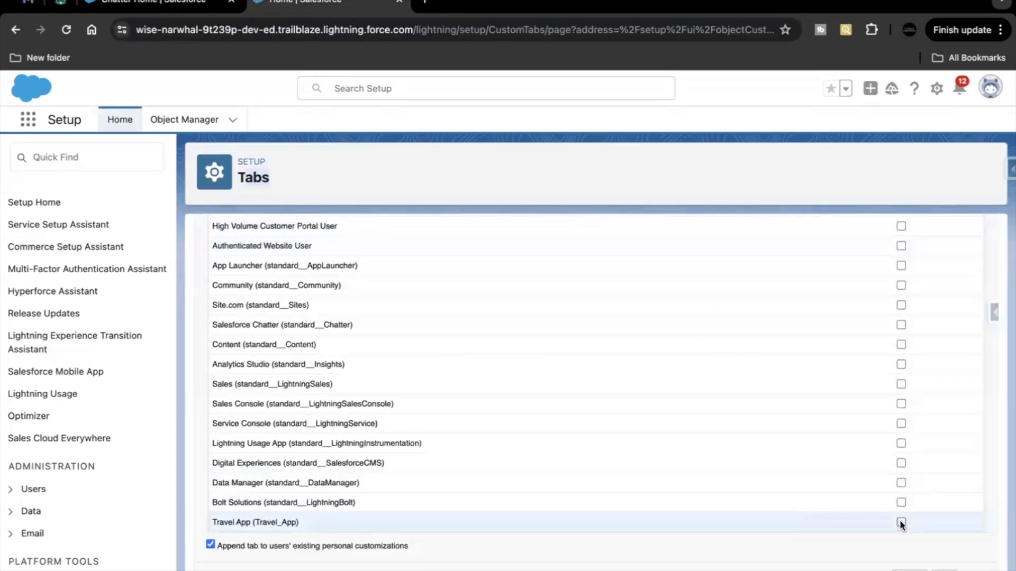
click(901, 522)
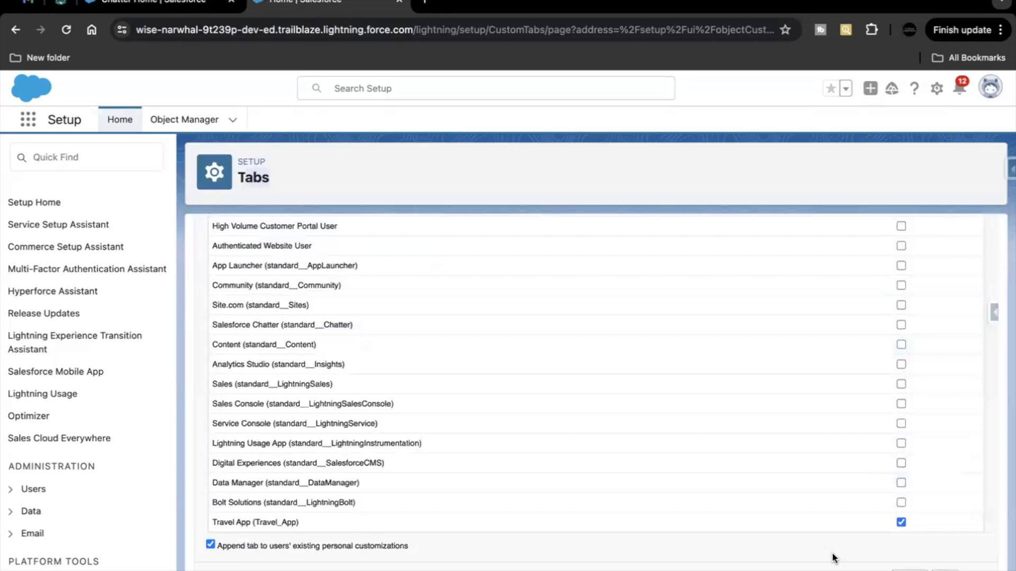
click(185, 119)
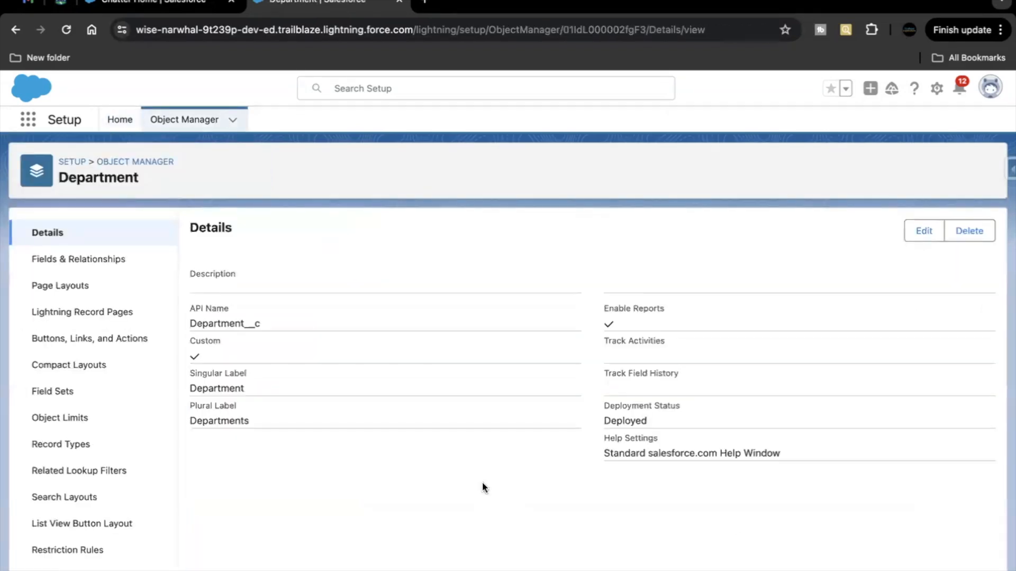
mouse_move(229, 324)
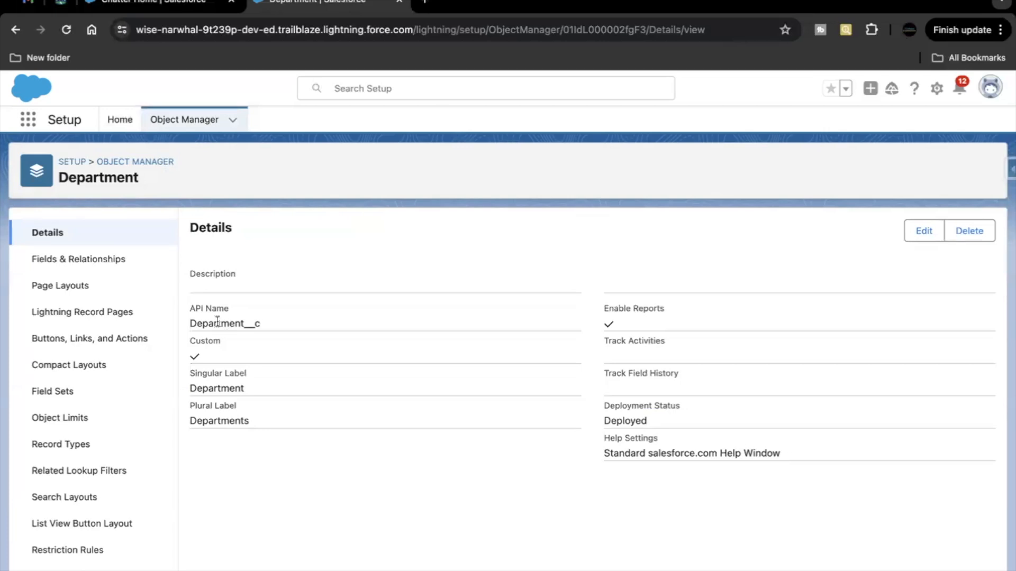
mouse_move(79, 259)
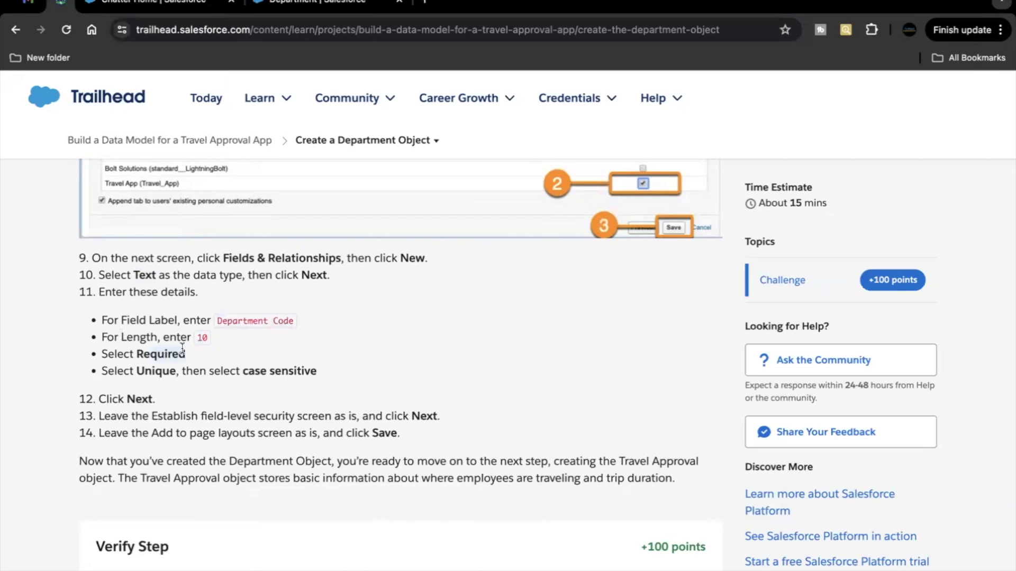
mouse_move(279, 70)
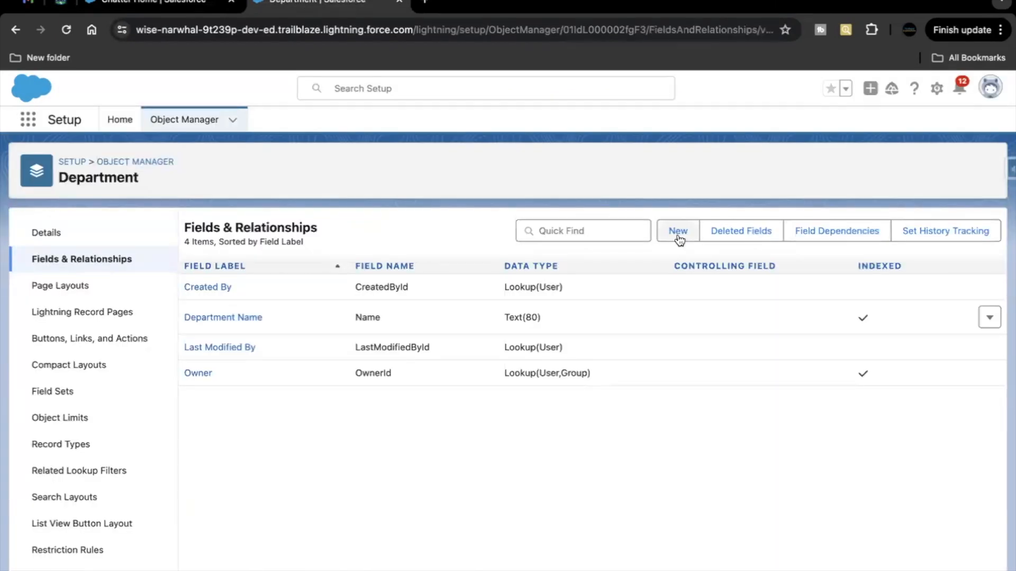
Create a Text field Department Code, length 10, marked unique
click(677, 231)
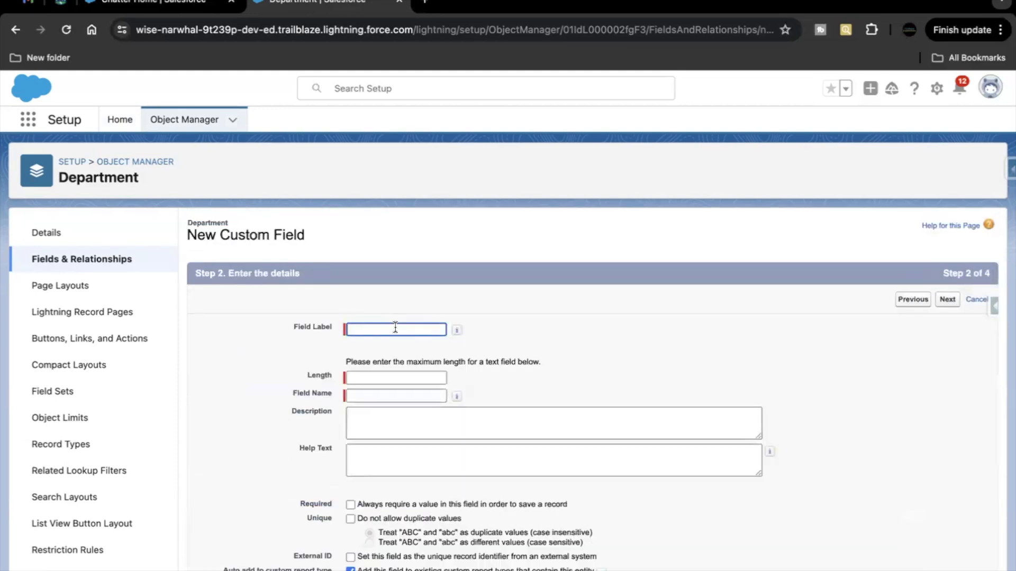
text(Department Code)
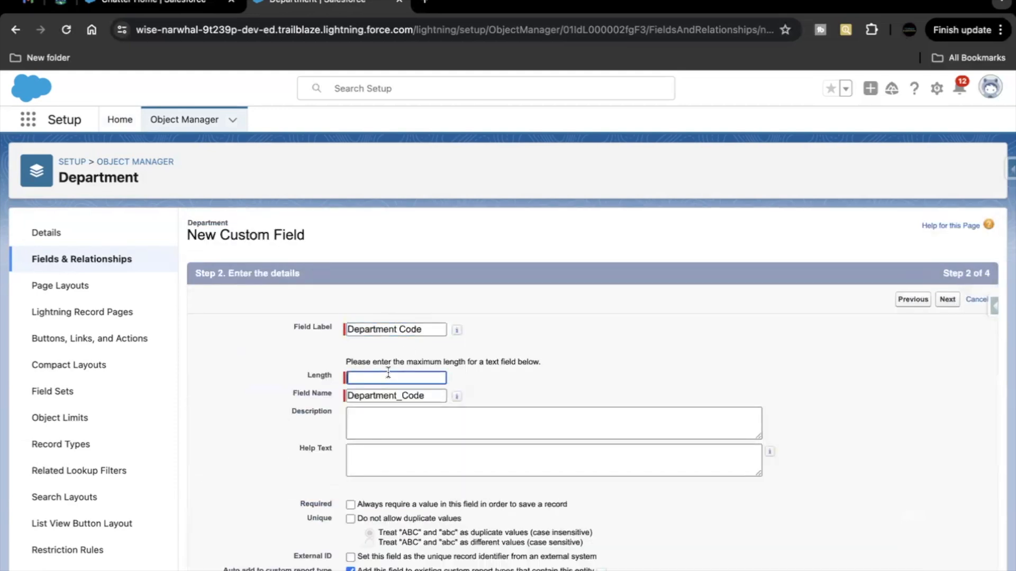
text(10)
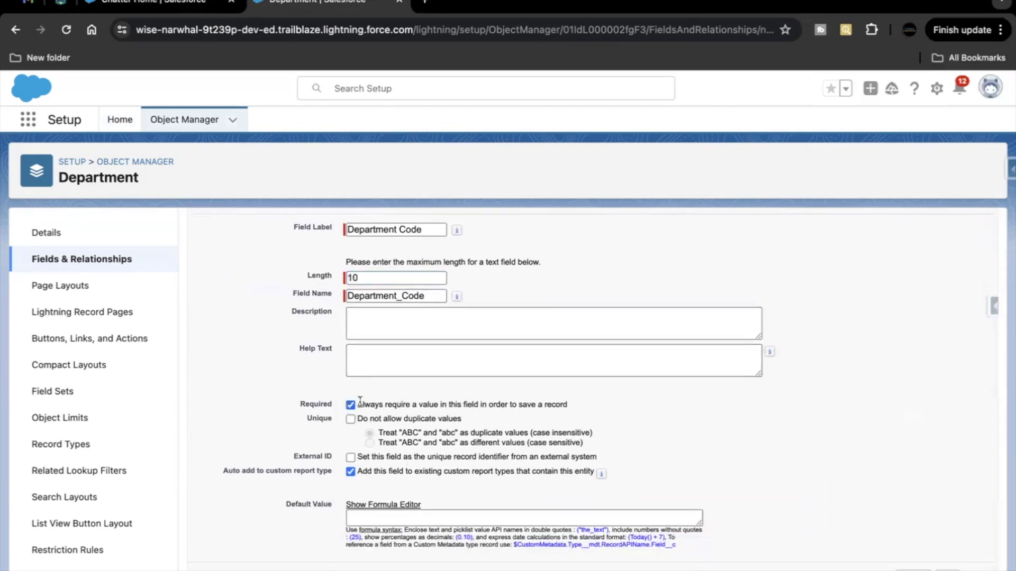
click(351, 418)
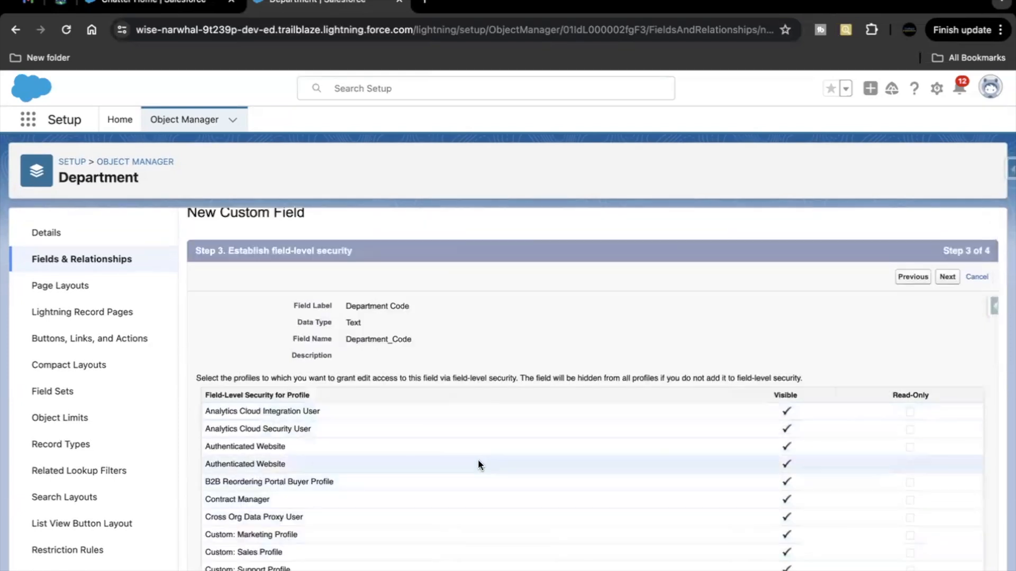
scroll(up, 3)
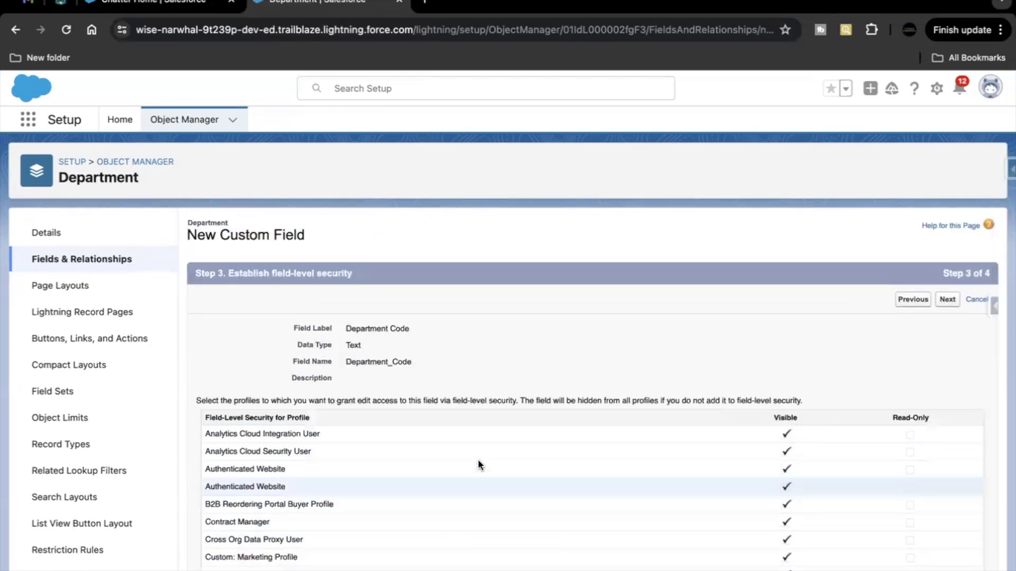
mouse_move(473, 469)
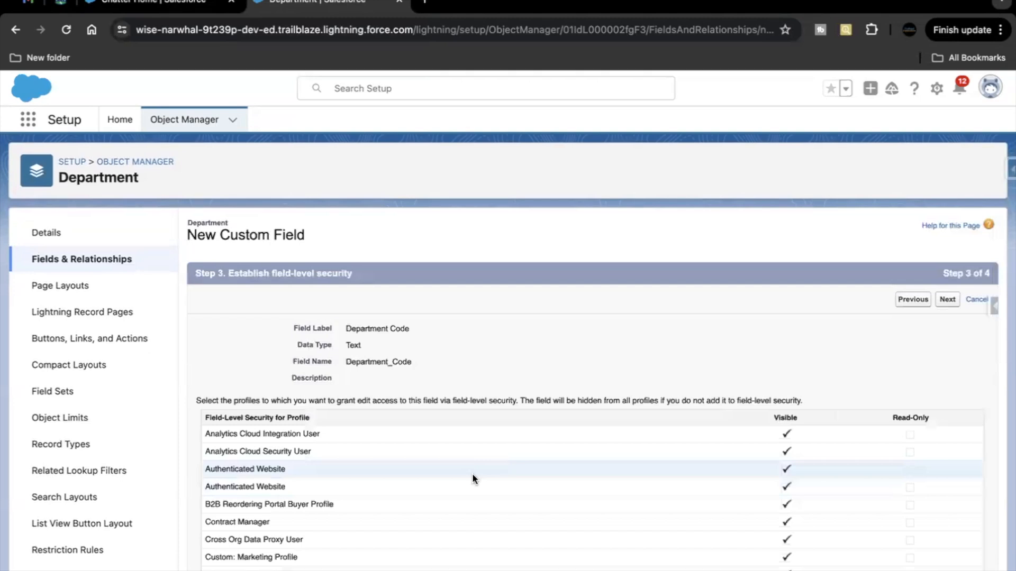
scroll(down, 3)
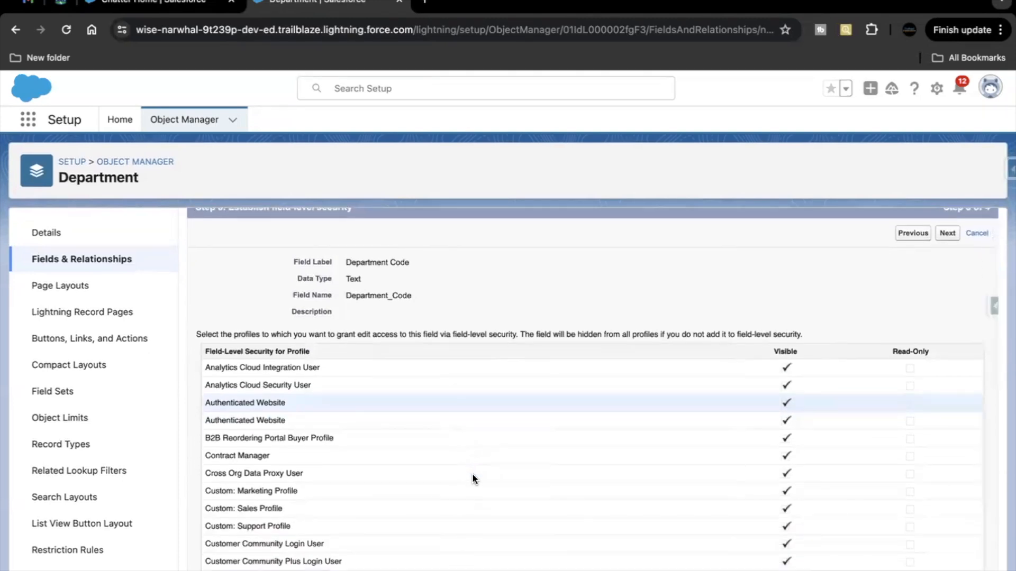
scroll(down, 3)
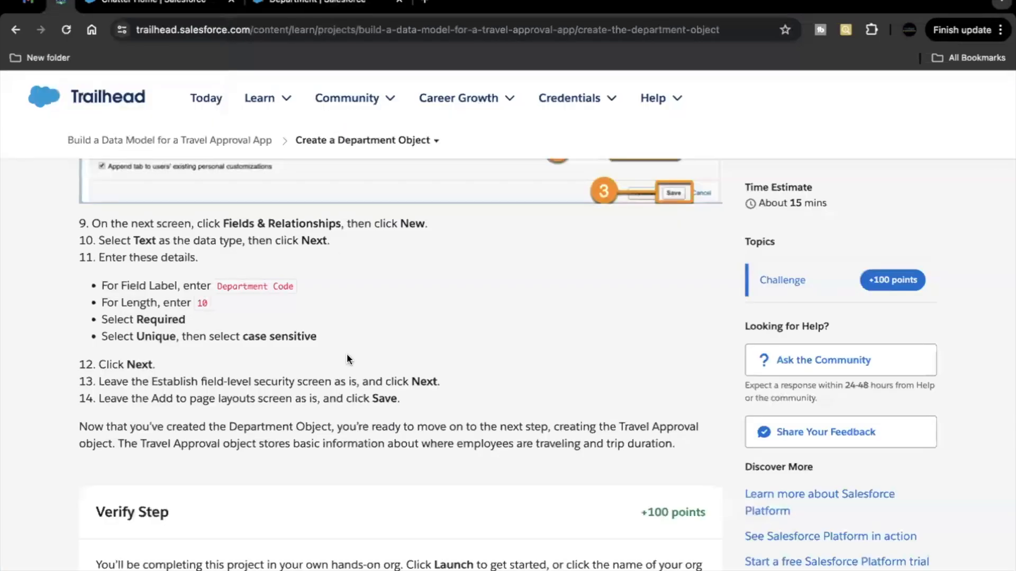
Verify the Create a Department Object step on Trailhead for 100 points
scroll(down, 3)
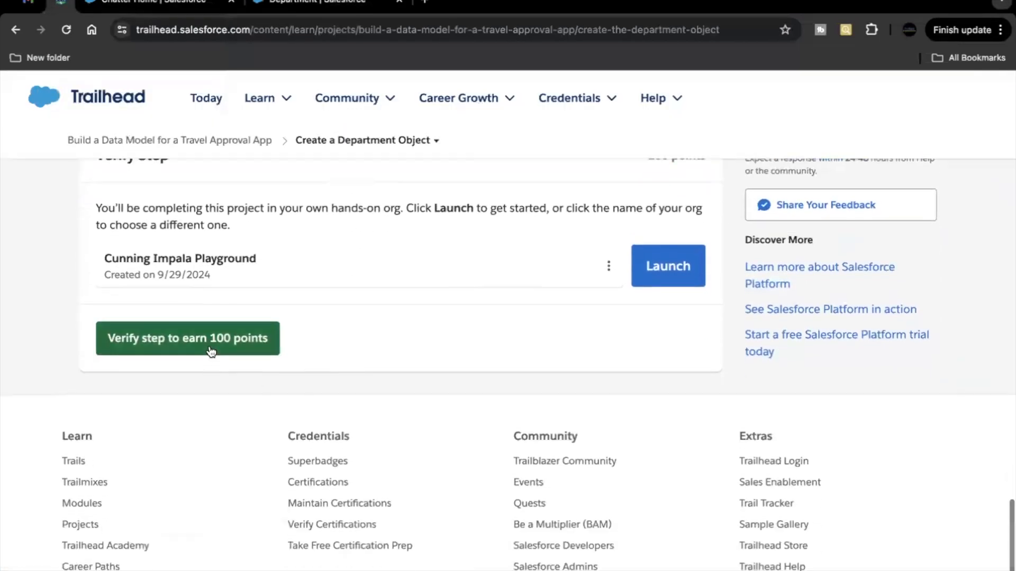
click(187, 337)
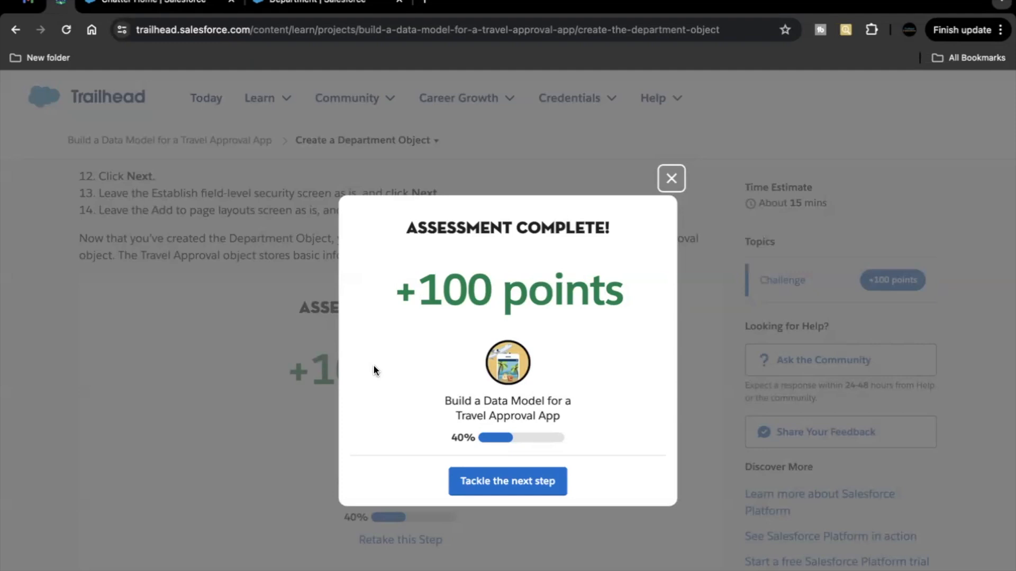